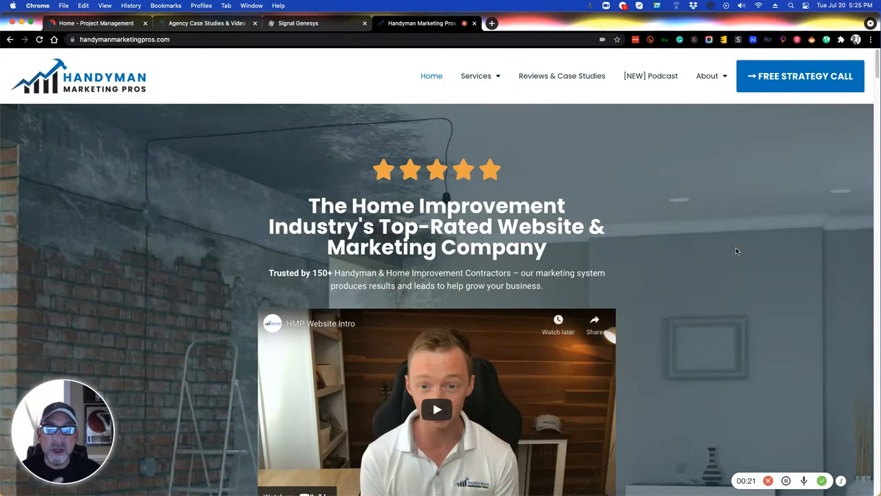
- Go to the Handyman Marketing Pros Media Room page listing its articles
left_click(707, 75)
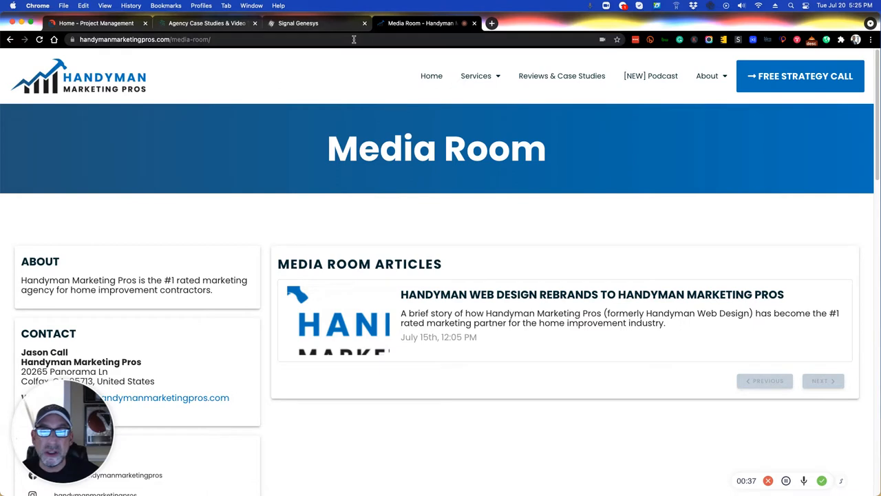
mouse_move(297, 22)
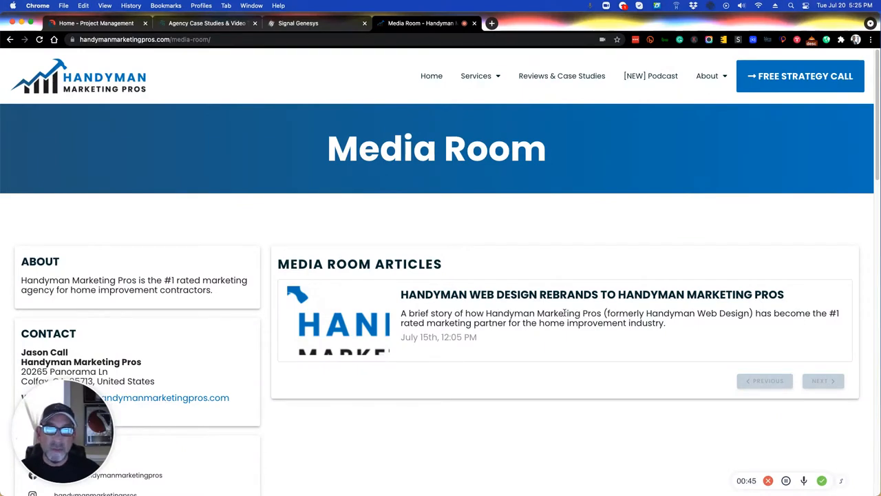
mouse_move(584, 248)
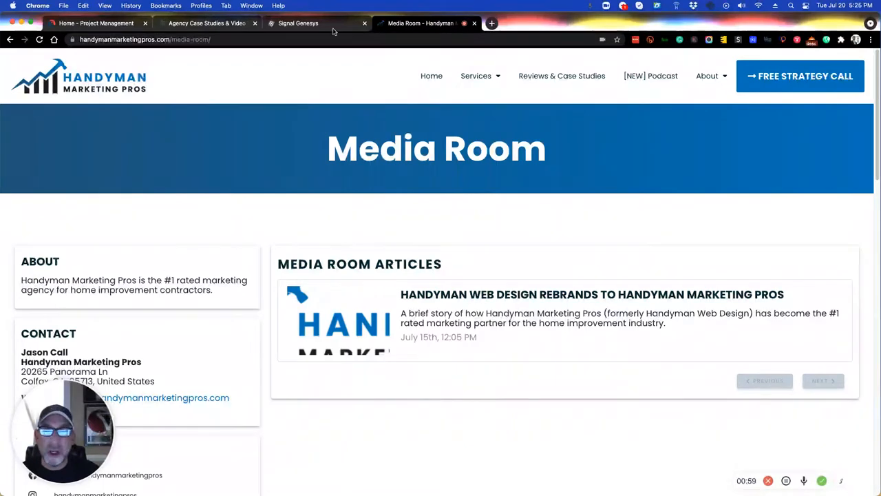
- Edit an existing press release with 'Display original source' enabled and source set to Manually Inserted
left_click(297, 22)
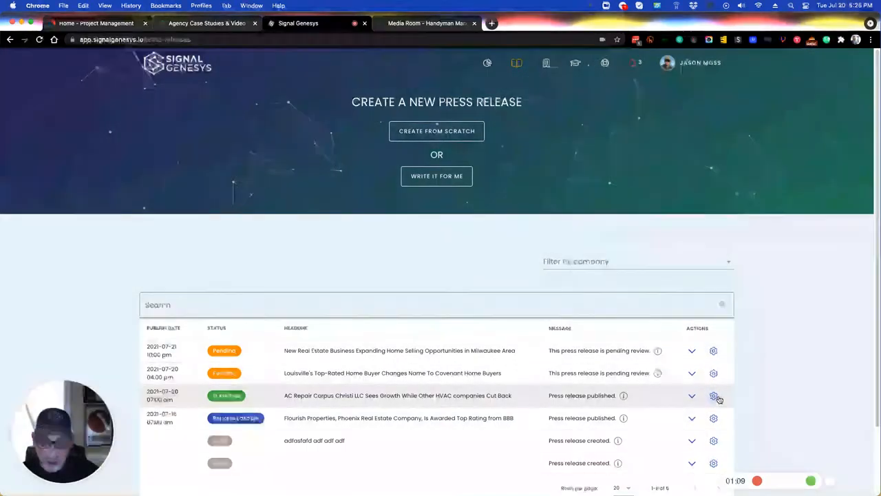
left_click(713, 396)
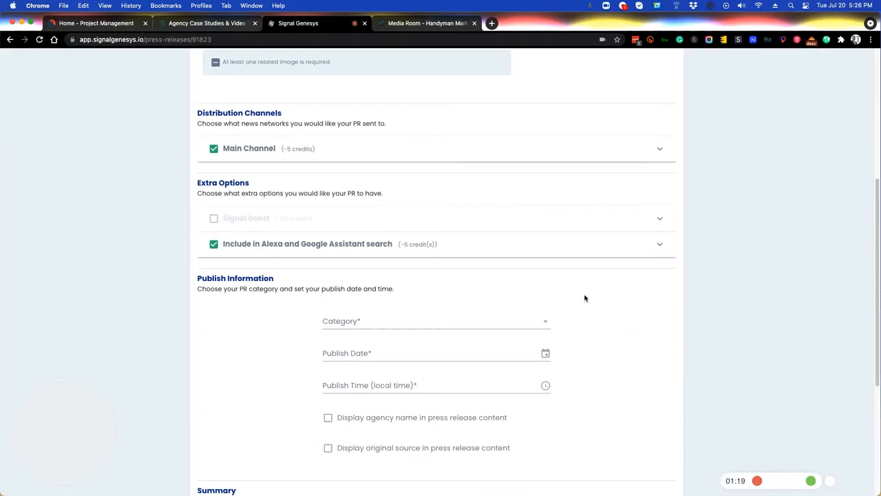
scroll("down", 3)
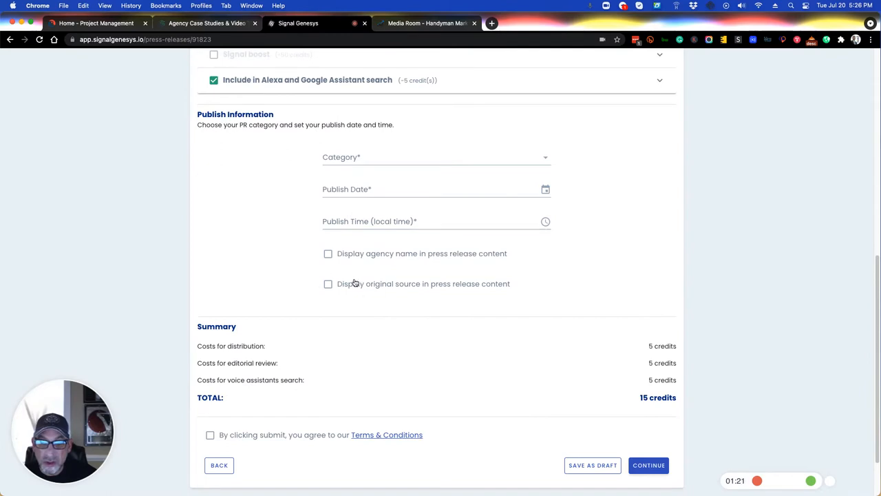
left_click(328, 283)
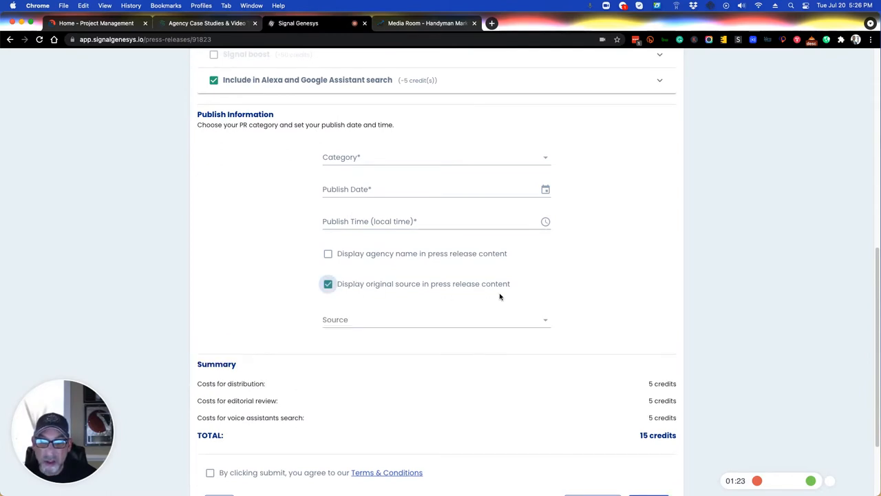
left_click(435, 319)
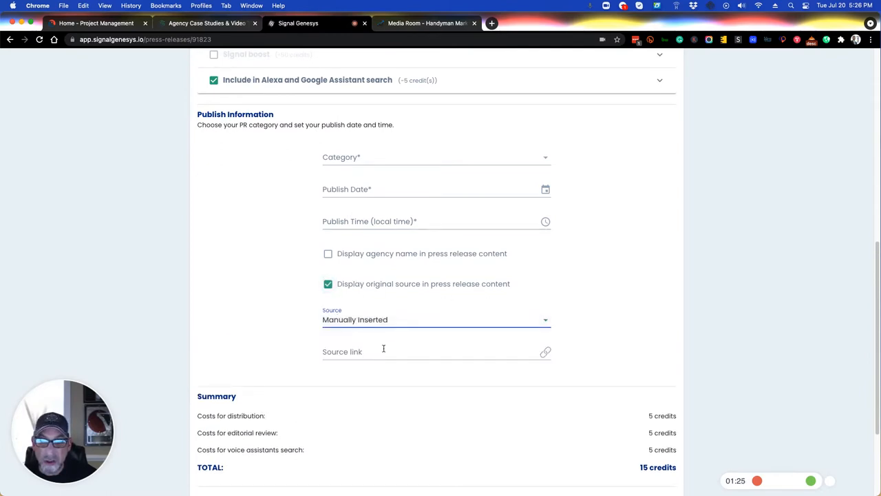
left_click(427, 22)
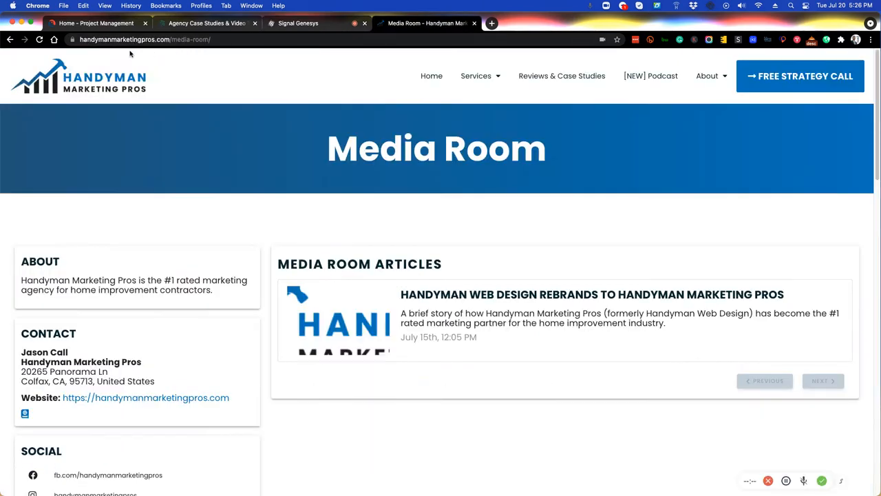
left_click(144, 39)
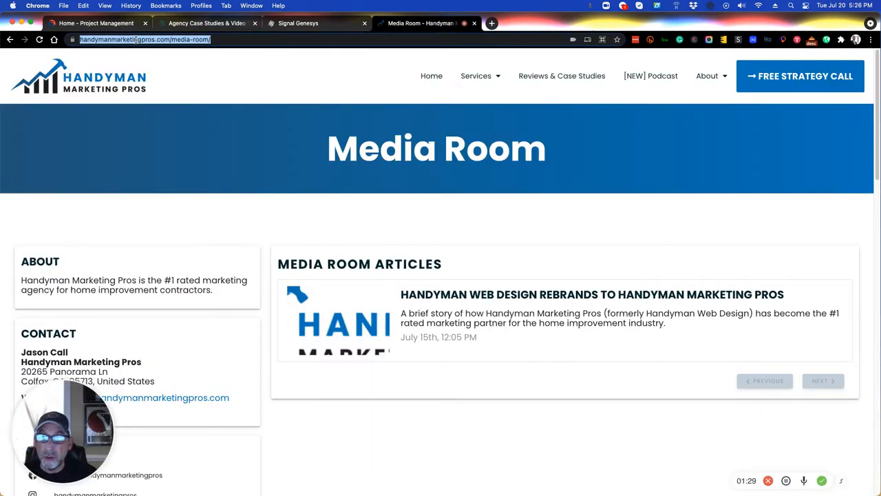
left_click(297, 22)
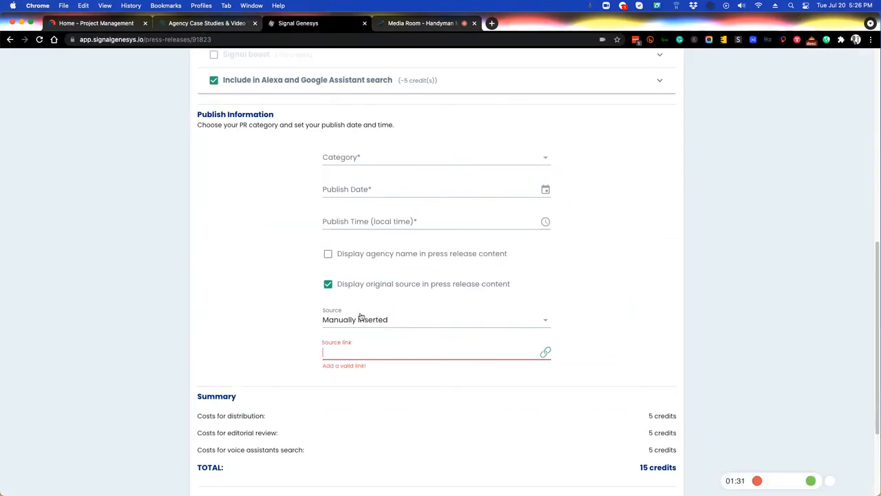
type("https://handymanmarketingpros.com/media-room/")
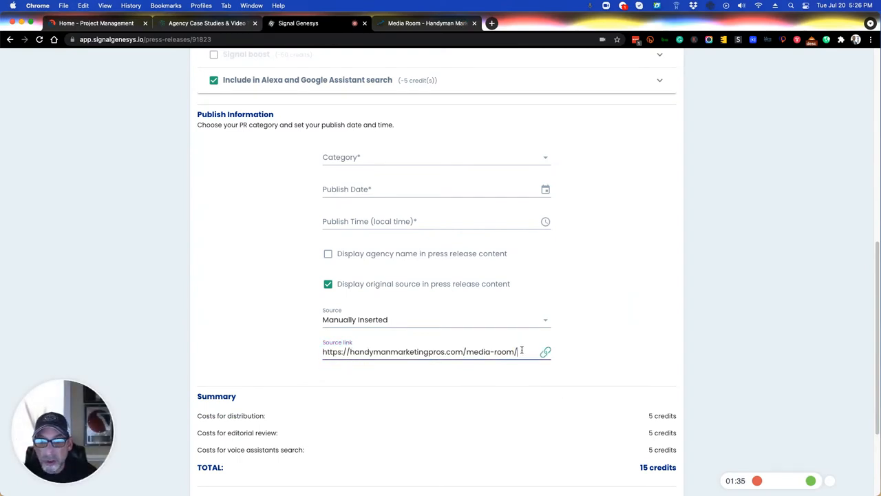
triple_click(420, 351)
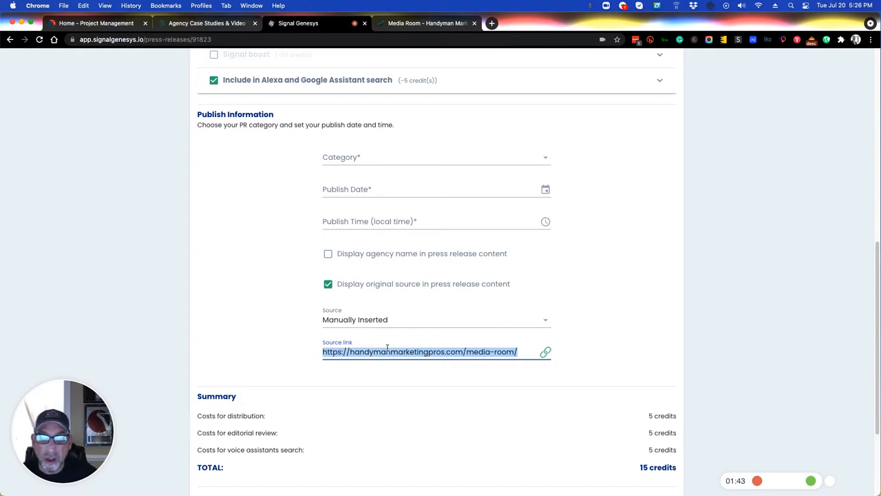
mouse_move(337, 342)
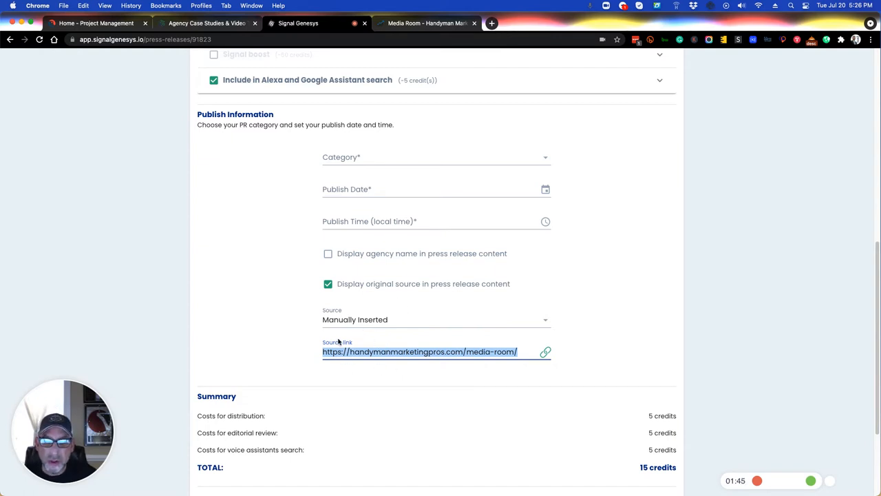
mouse_move(490, 366)
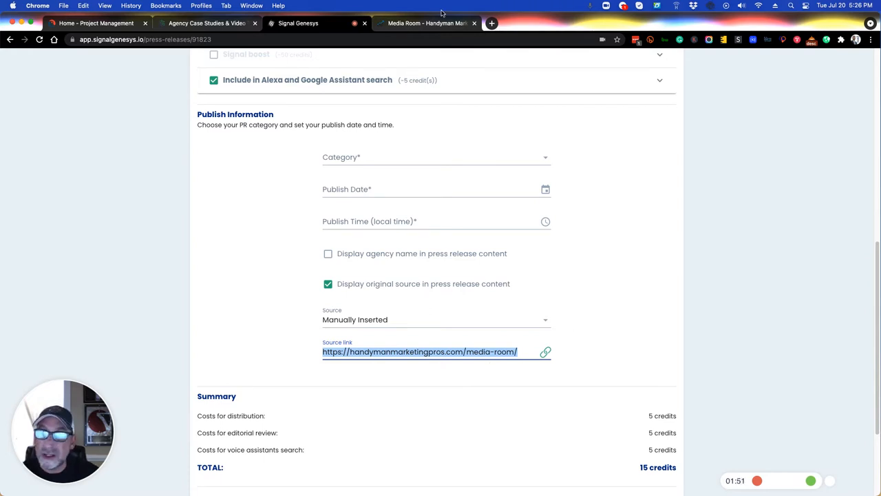
- Start loading the Quantum Agency site in a new tab
type("quantumagency.io")
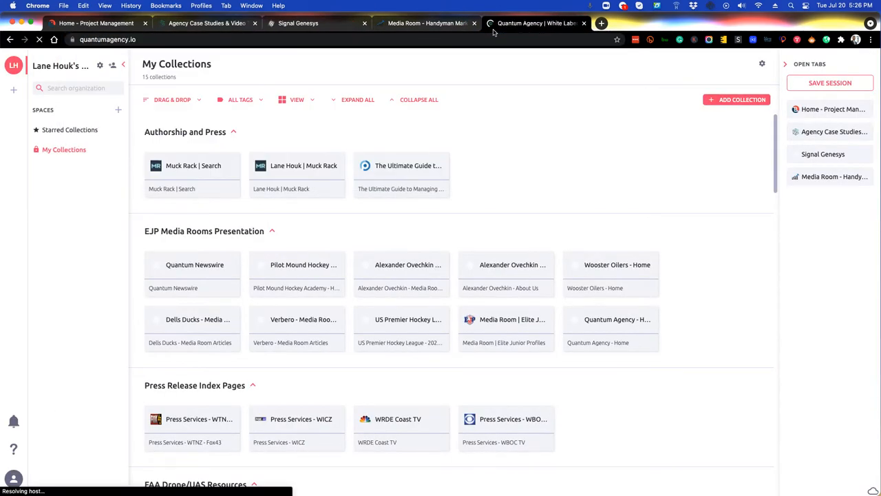
- From quantumagency.io's Marketing Blog, open the Google Asset Stack blog post
left_click(537, 22)
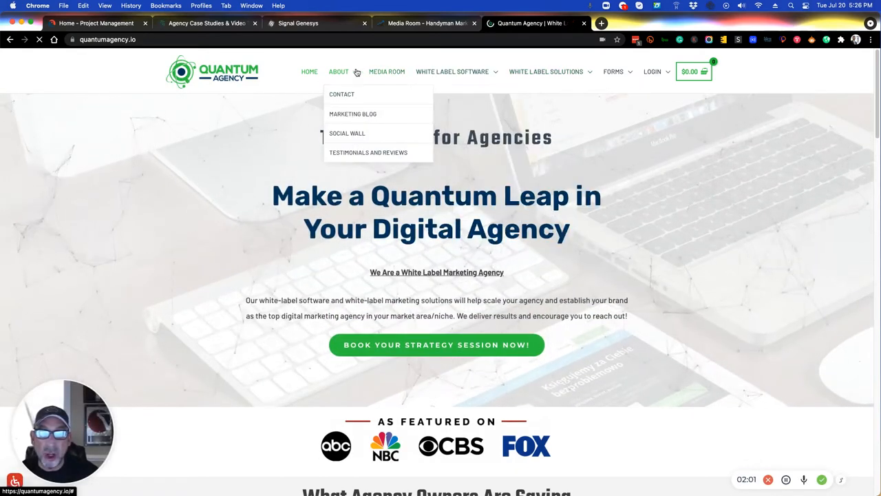
left_click(352, 113)
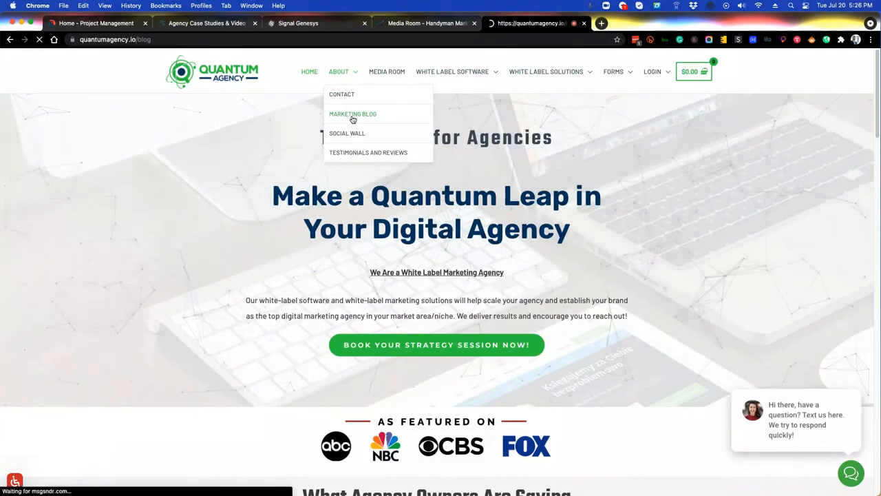
left_click(352, 113)
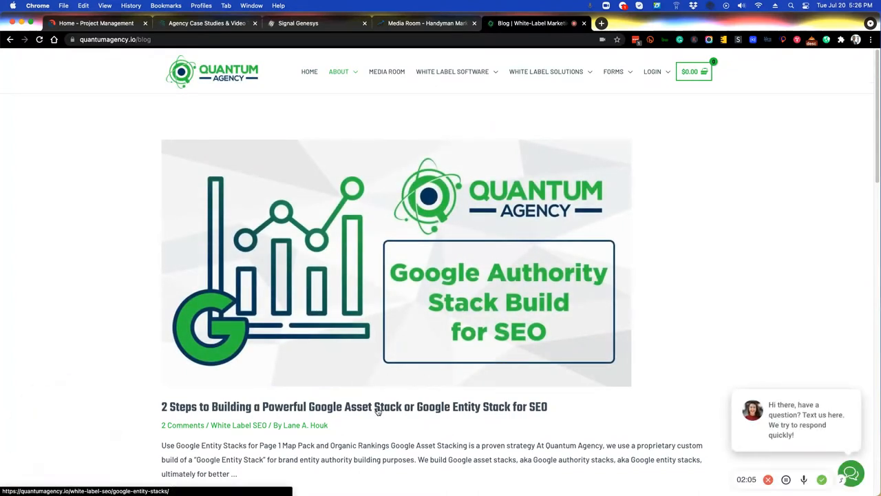
left_click(353, 406)
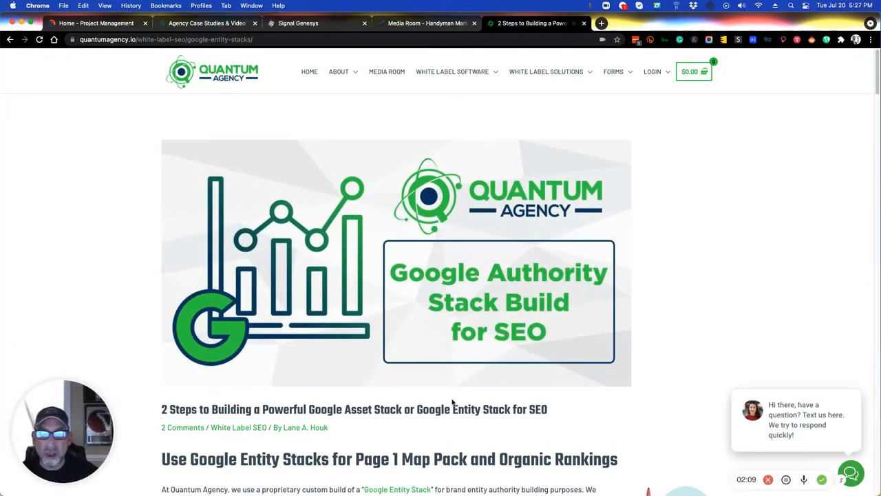
- Review the post and select its web address in the address bar
scroll("down", 3)
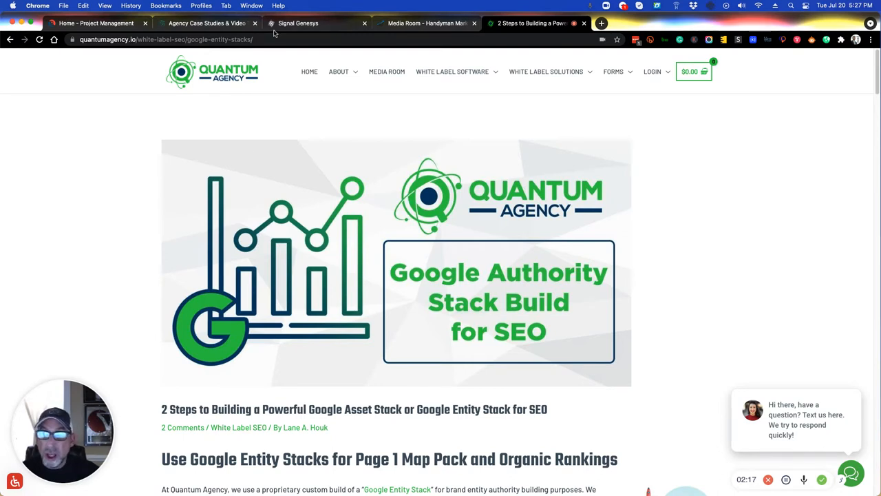
left_click(165, 38)
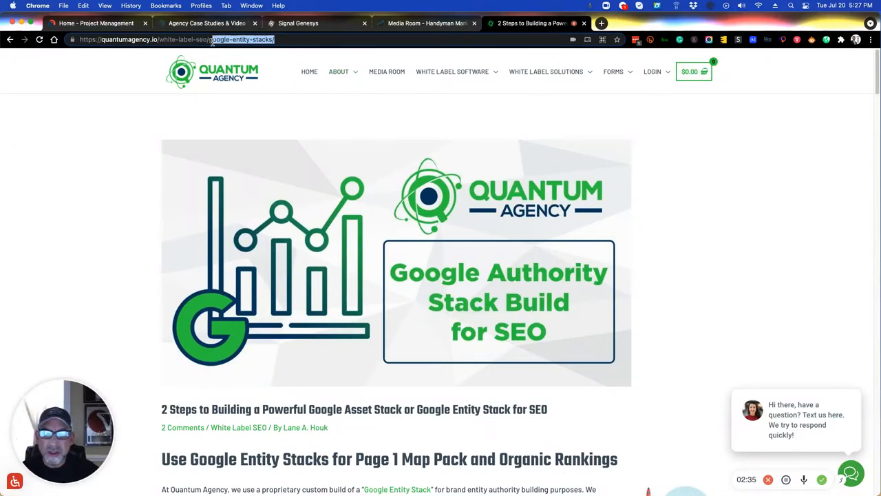
left_click(451, 72)
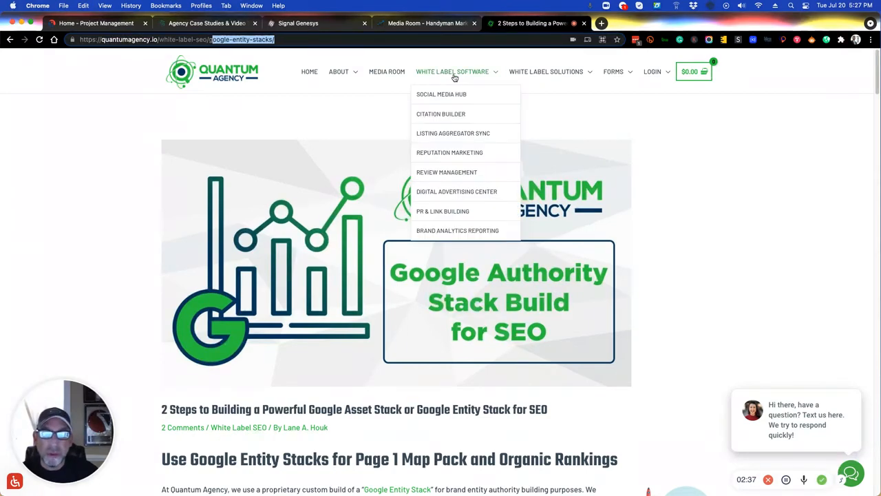
mouse_move(386, 71)
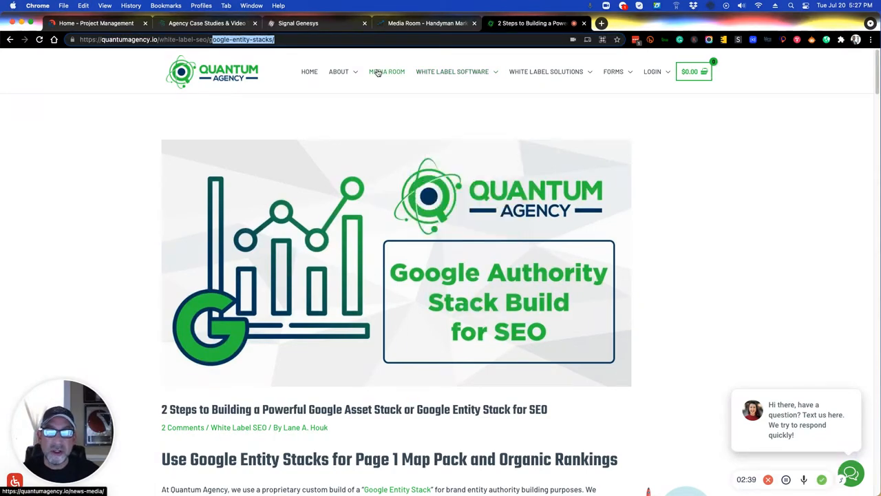
- In Quantum Agency's Media Room, view the Google Asset Stacks article's Original Source link
left_click(387, 71)
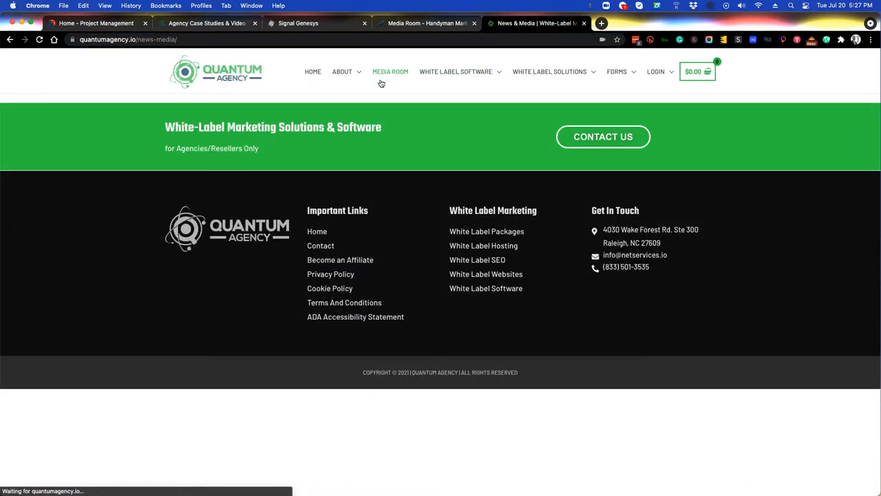
scroll("down", 3)
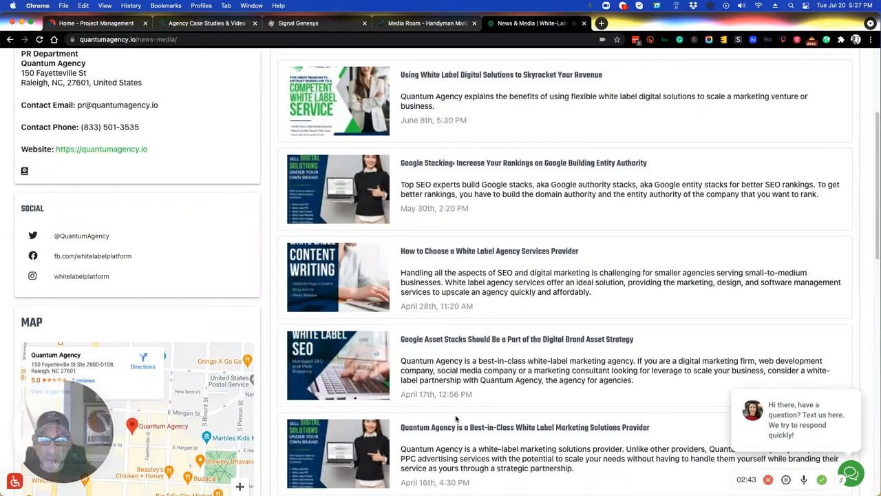
scroll("down", 3)
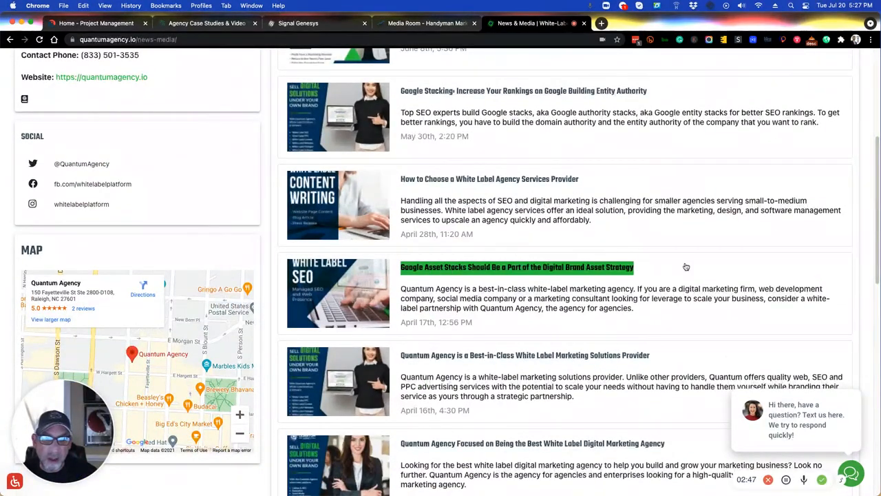
left_click(516, 267)
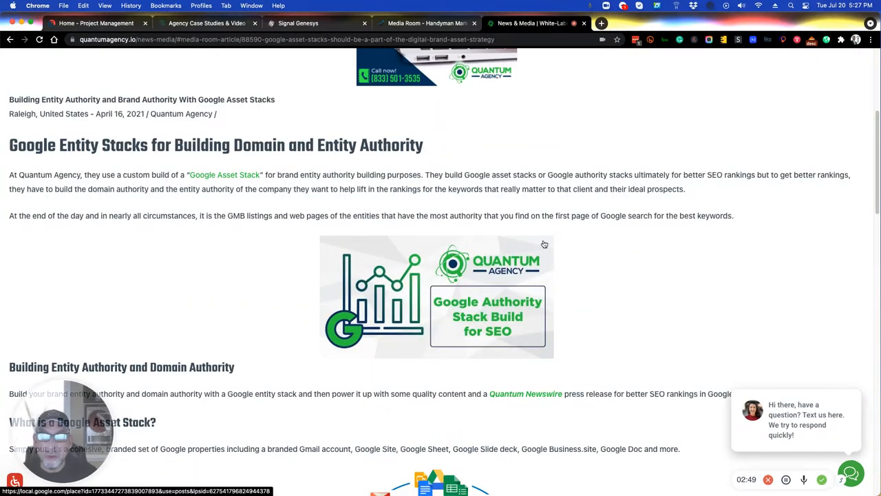
scroll("down", 3)
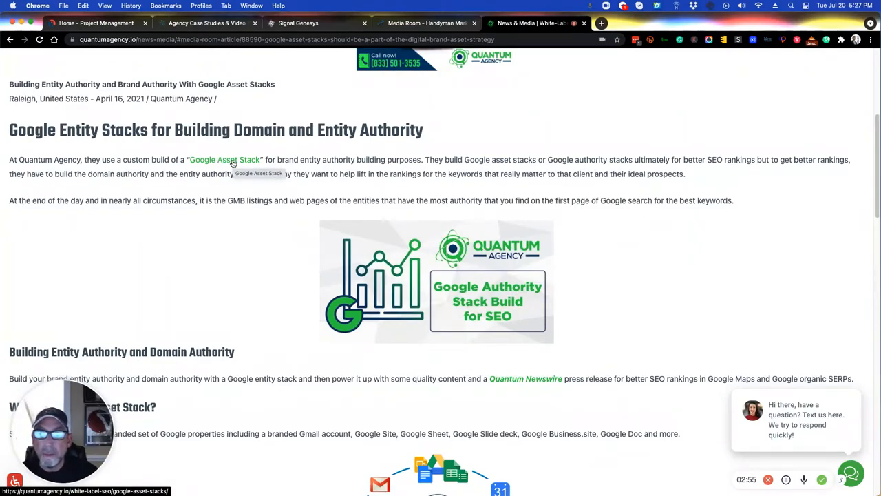
scroll("down", 3)
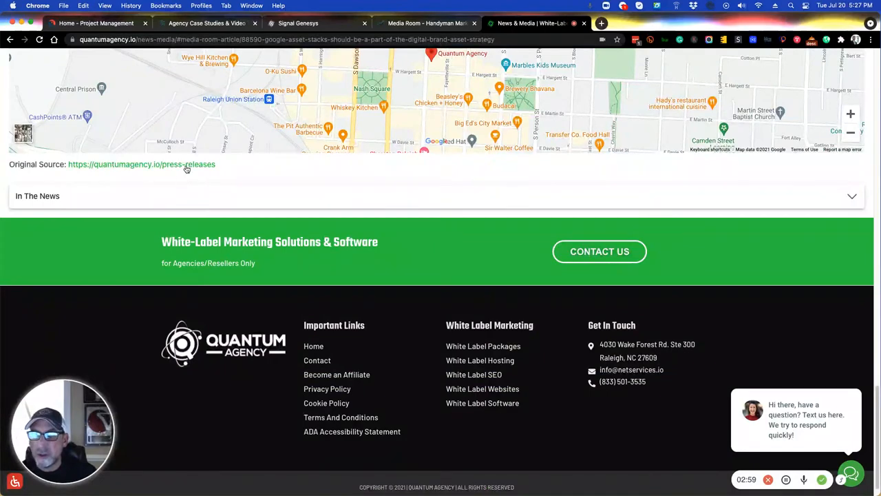
mouse_move(221, 173)
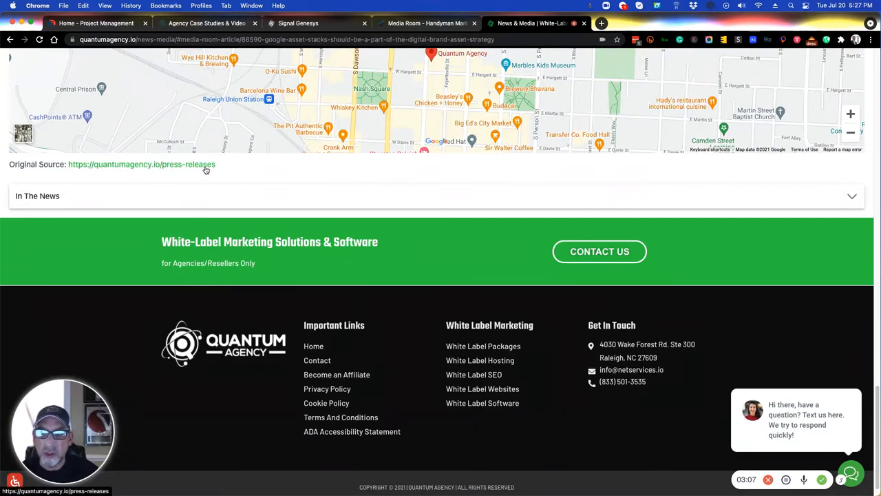
mouse_move(261, 165)
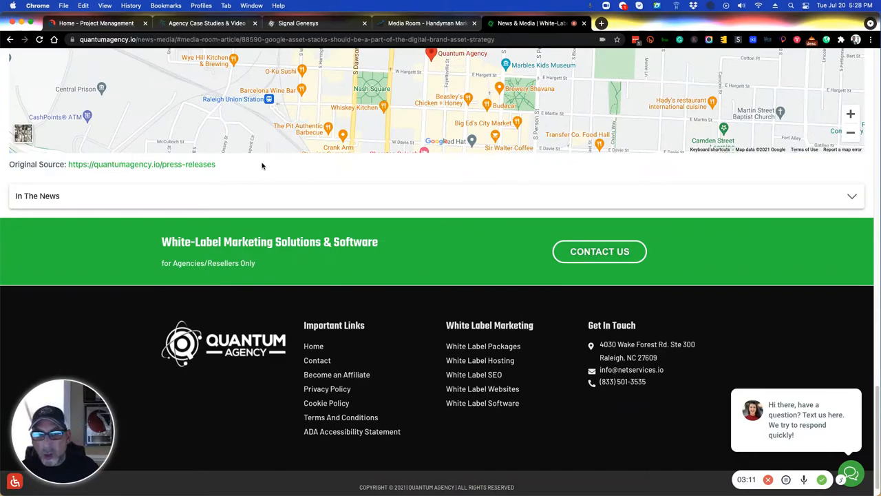
mouse_move(298, 203)
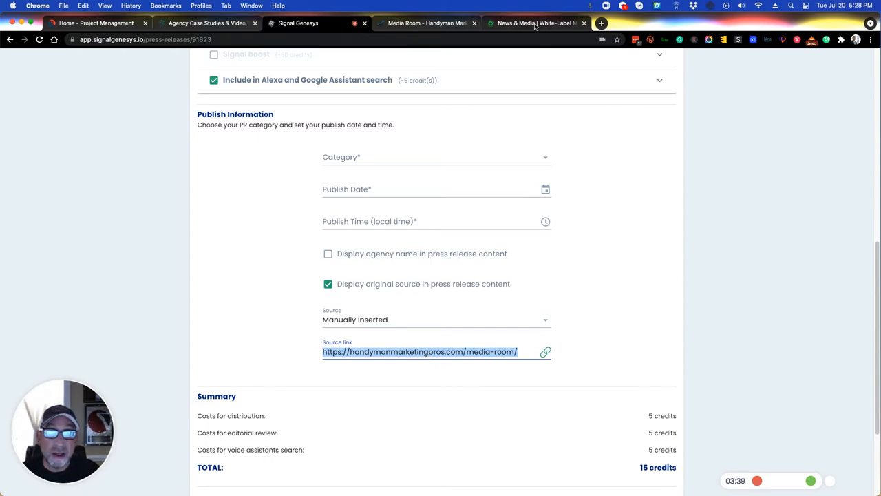
- Revisit the Google Asset Stacks article, then go to the Signal Genesys steps guide in Google Docs
left_click(534, 22)
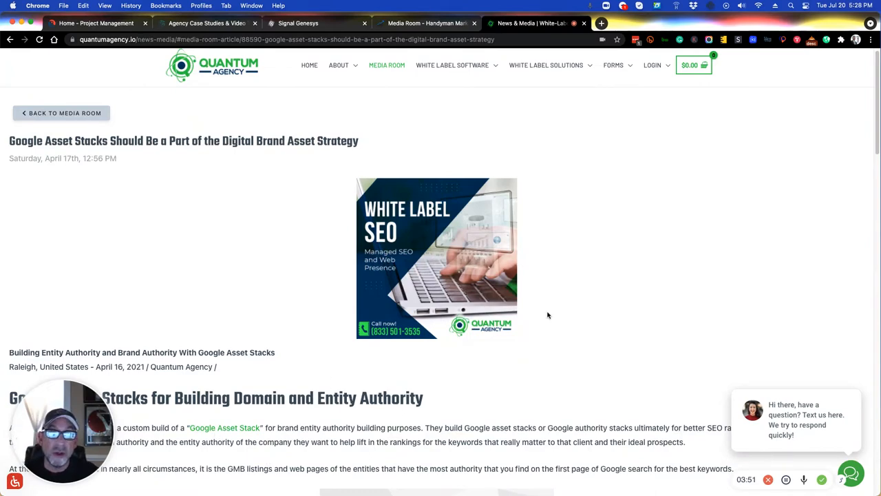
scroll("down", 3)
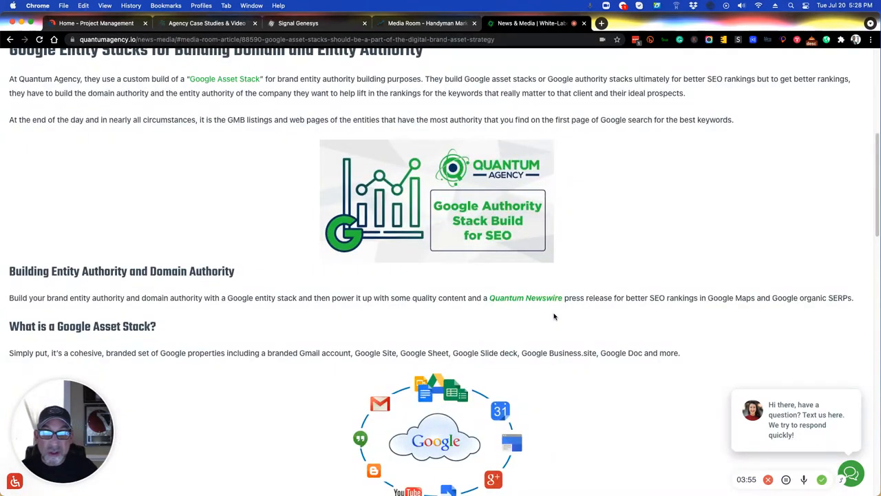
left_click(600, 22)
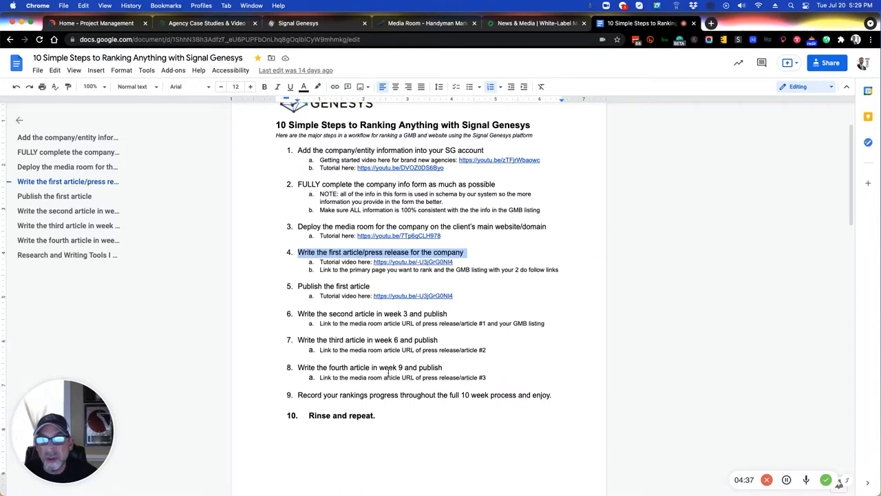
mouse_move(422, 363)
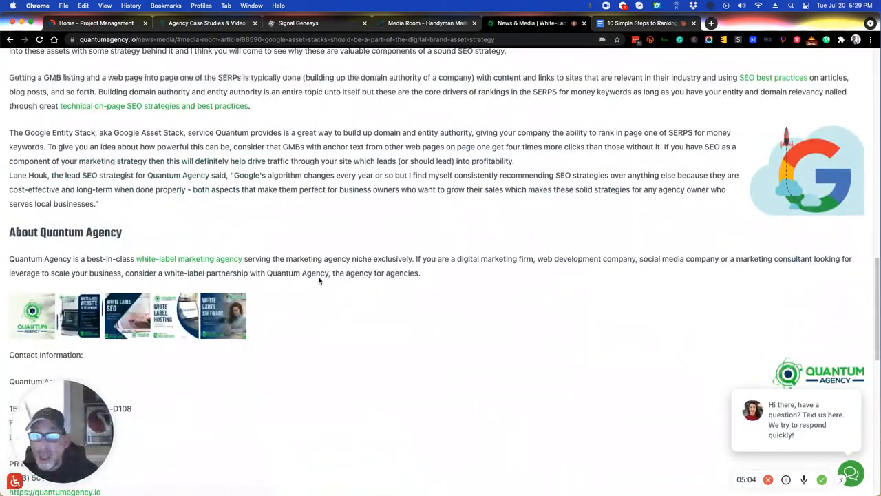
- Read the Google Stacking entity authority article from the Media Room, then return to the Google Docs guide
scroll("down", 3)
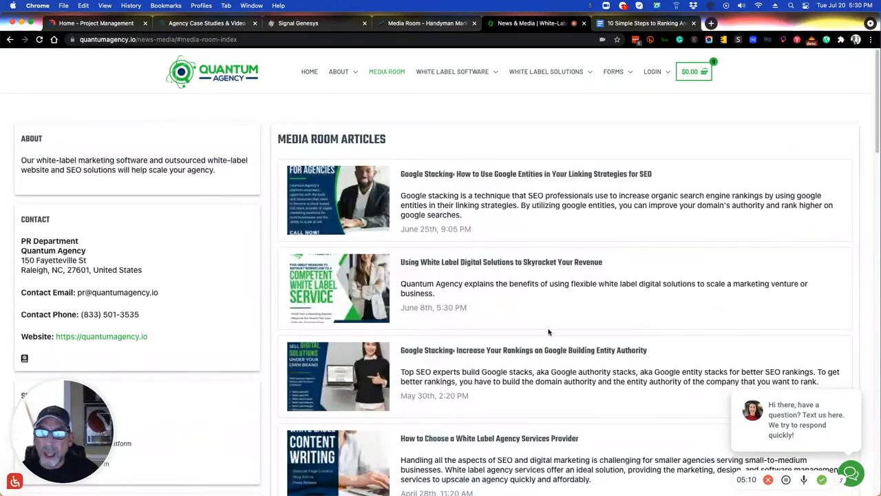
left_click(523, 350)
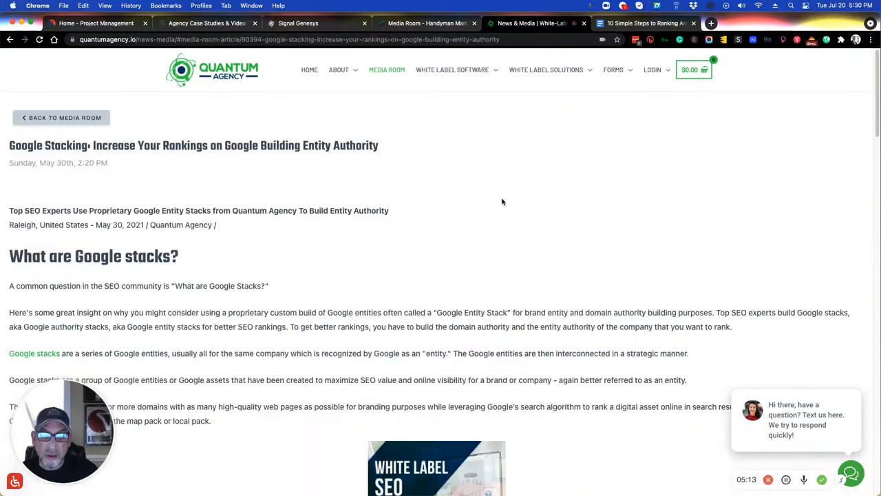
scroll("down", 3)
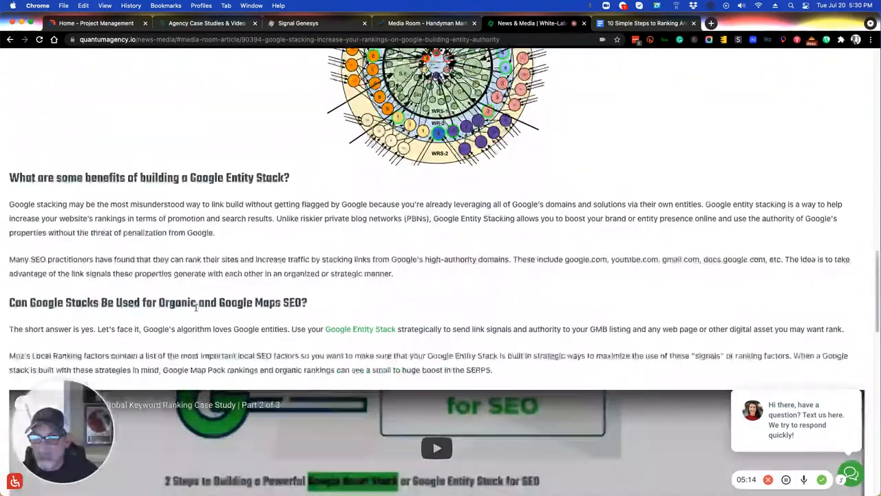
scroll("down", 3)
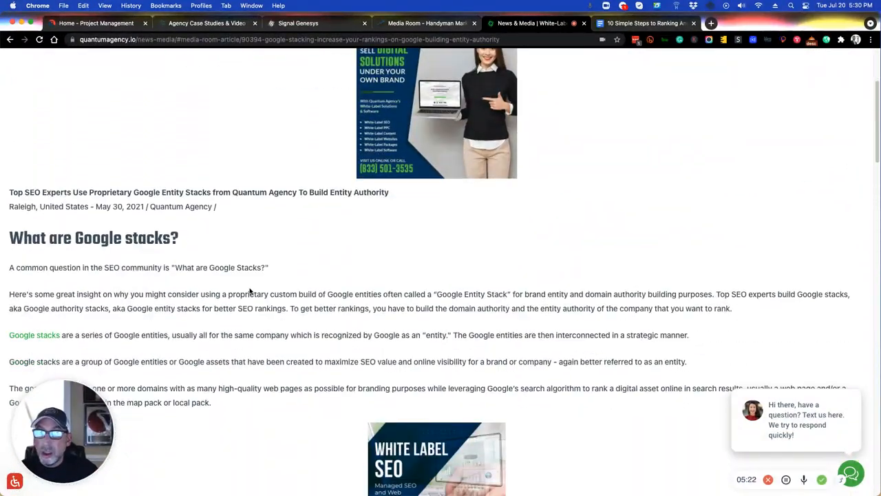
scroll("down", 3)
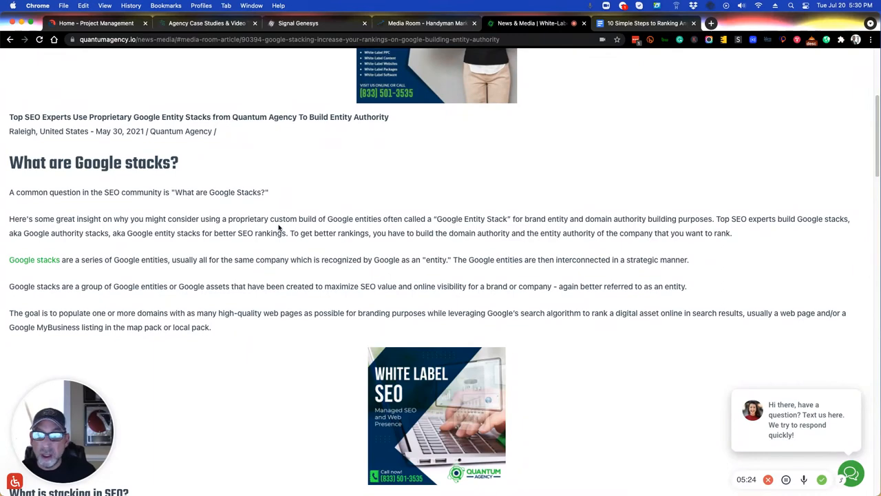
mouse_move(53, 267)
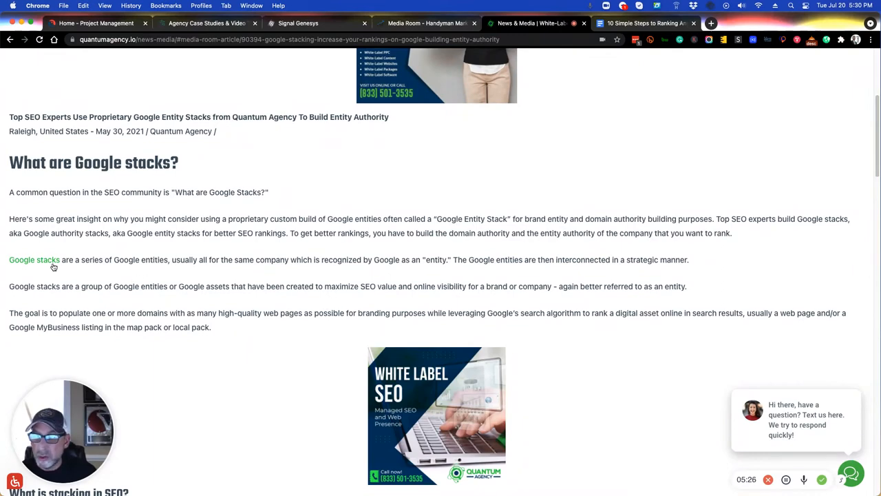
scroll("down", 3)
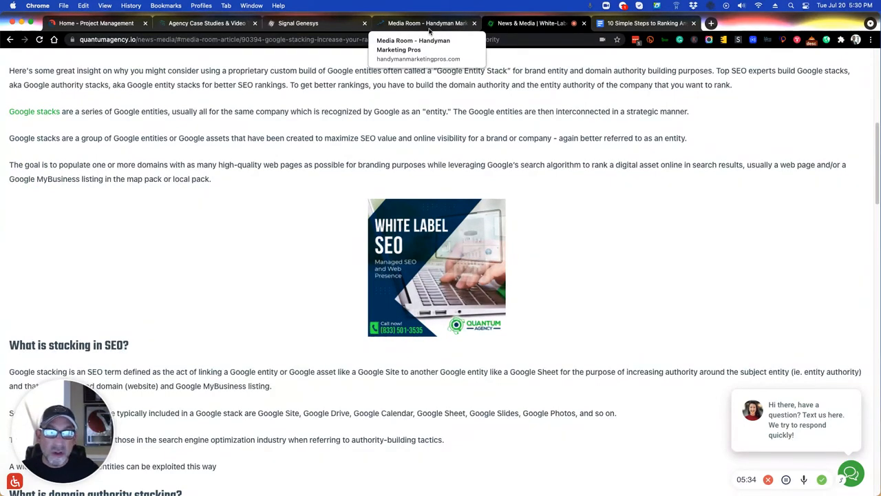
left_click(646, 22)
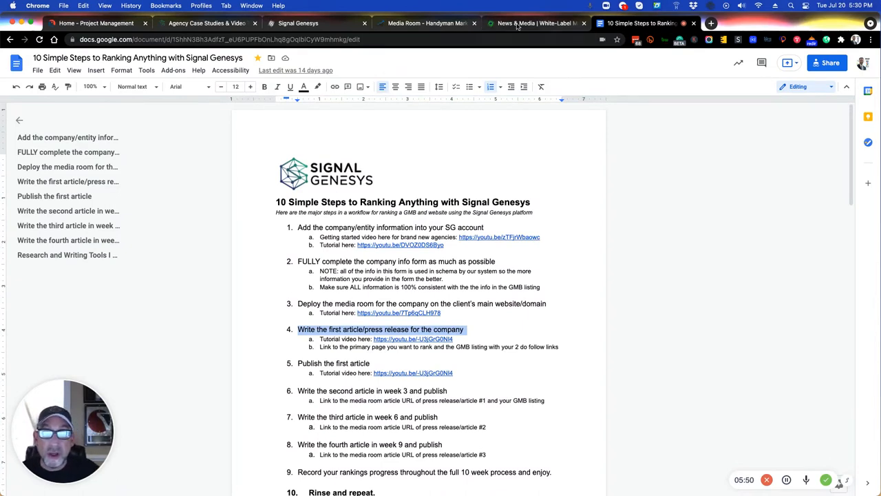
- Confirm the press release's source link is the media room URL, then show the client's Media Room page
left_click(297, 22)
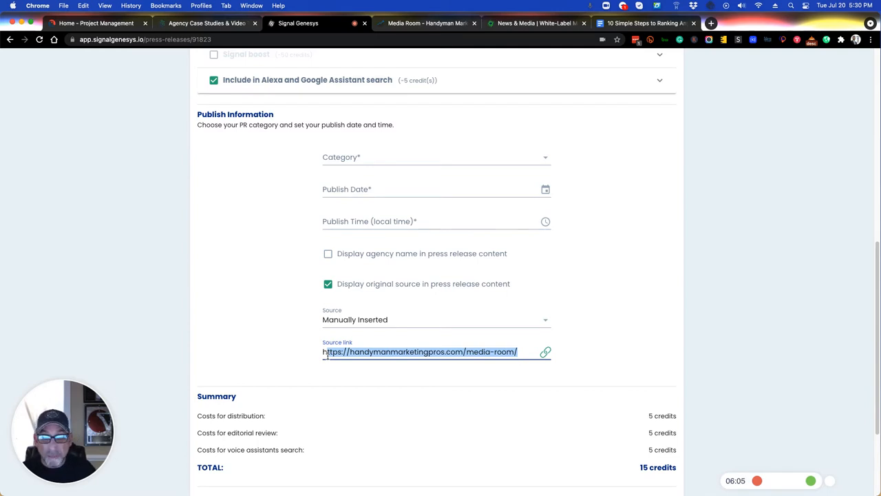
left_click(644, 22)
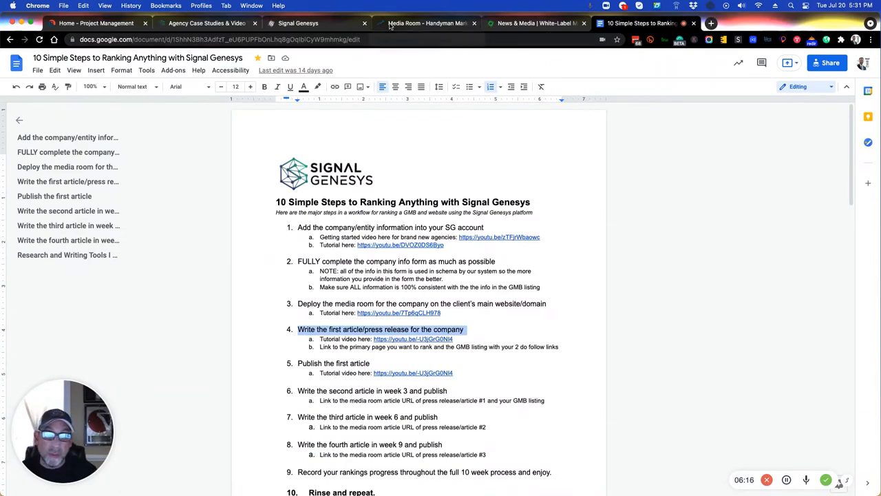
left_click(427, 22)
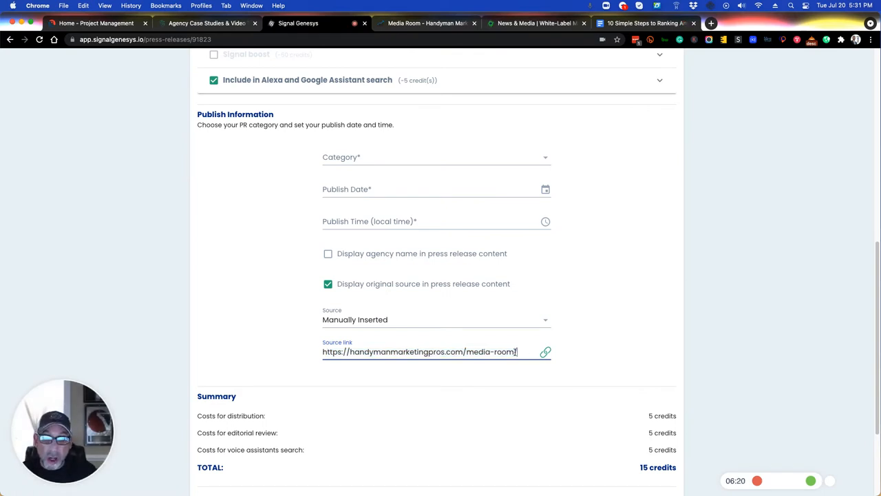
triple_click(420, 351)
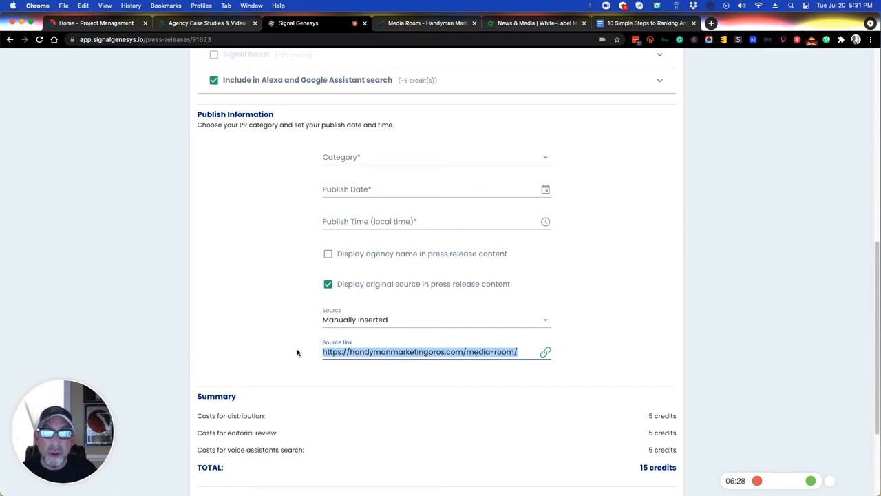
mouse_move(454, 91)
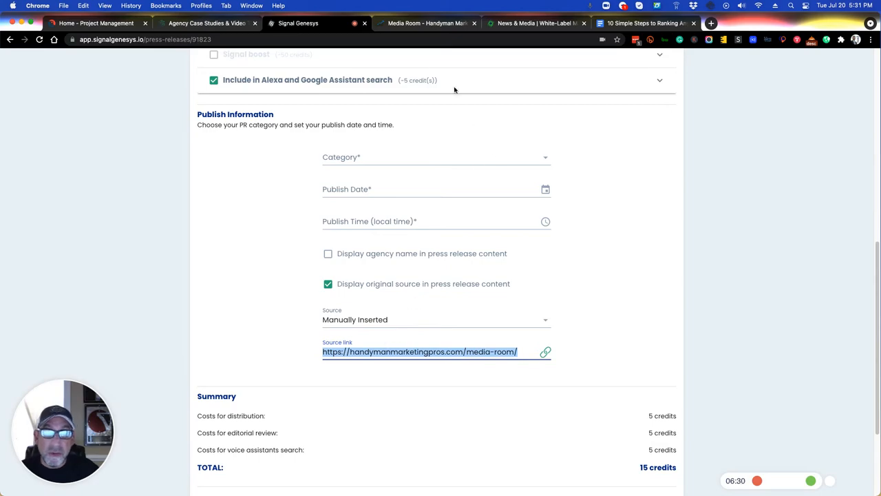
left_click(419, 22)
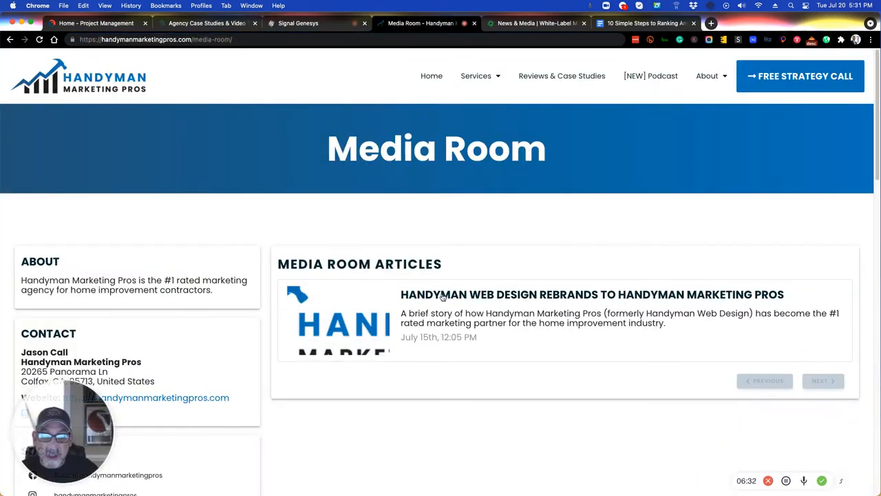
left_click(592, 294)
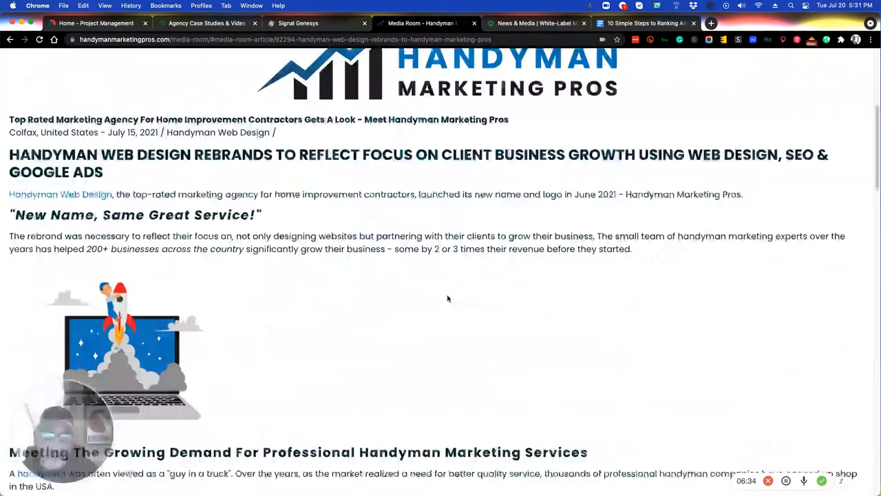
scroll("down", 3)
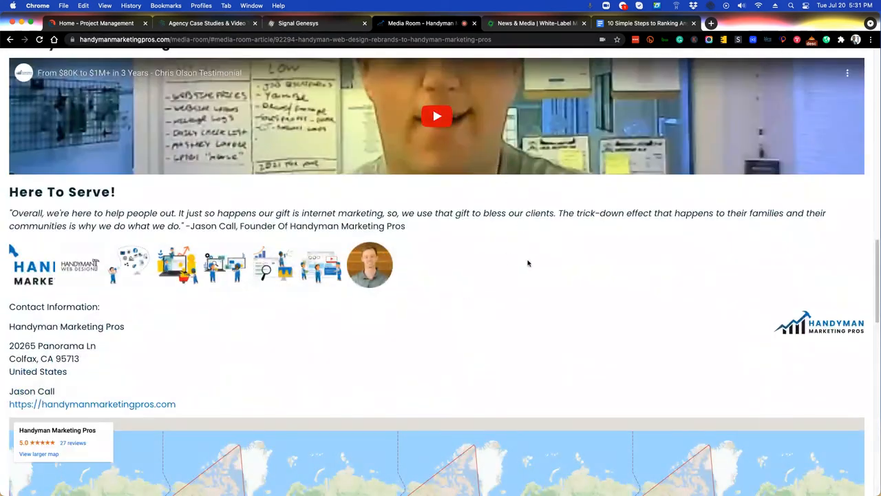
scroll("down", 3)
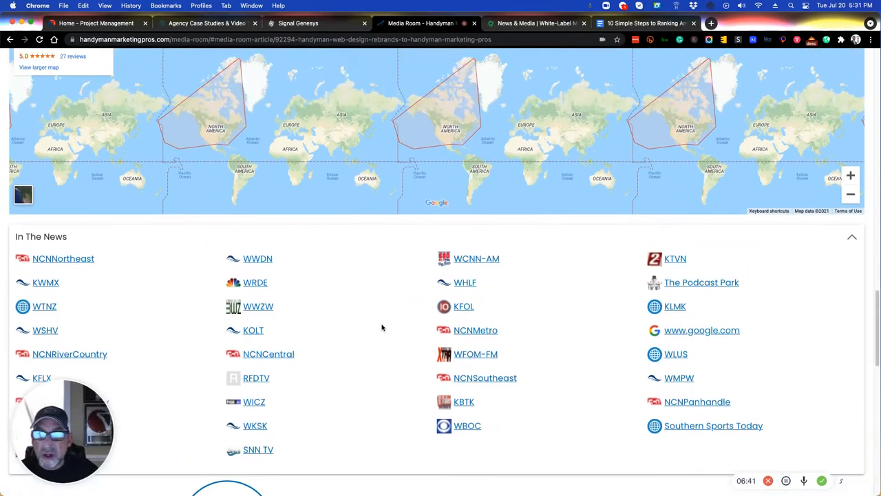
scroll("up", 3)
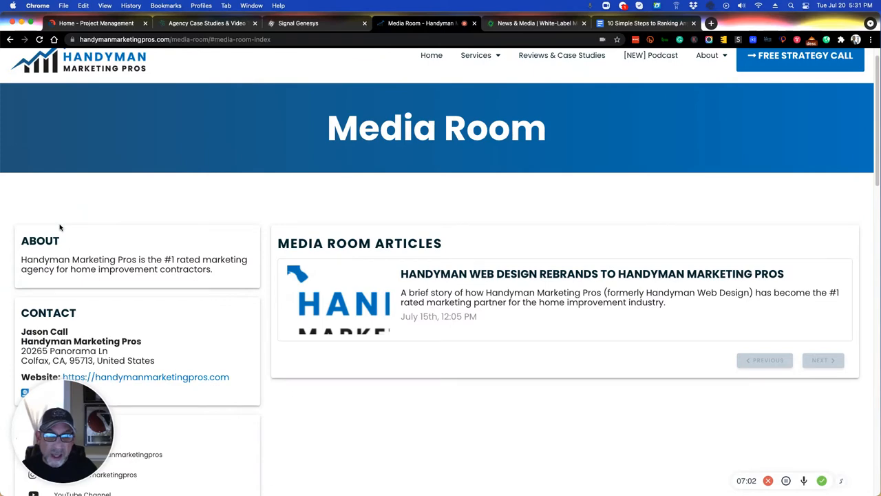
- Review the Handyman Marketing Pros Services page, then return to the press release form
left_click(476, 55)
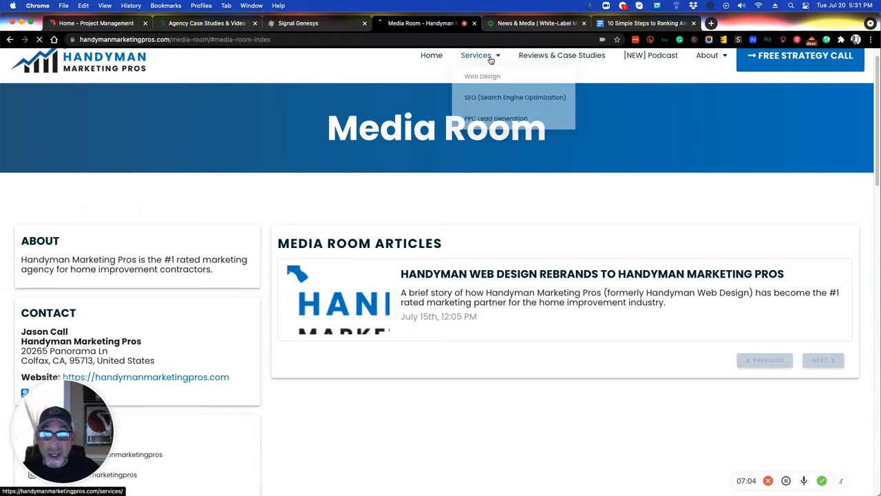
left_click(477, 55)
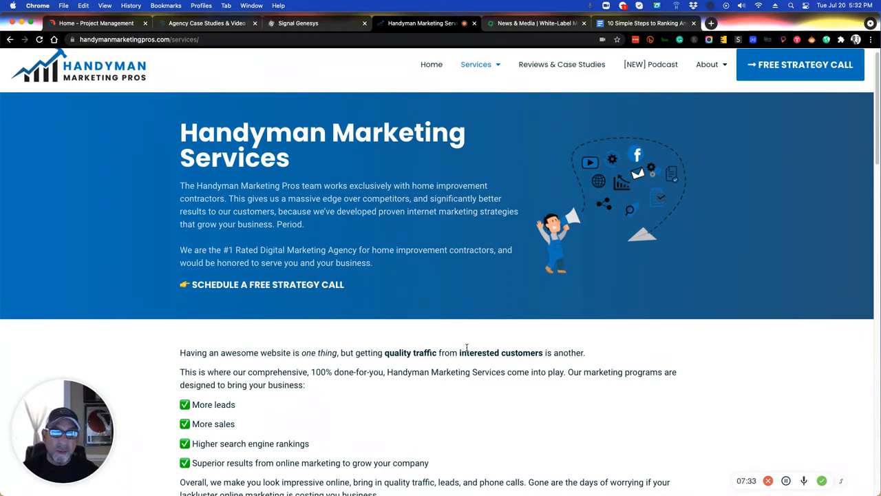
mouse_move(649, 64)
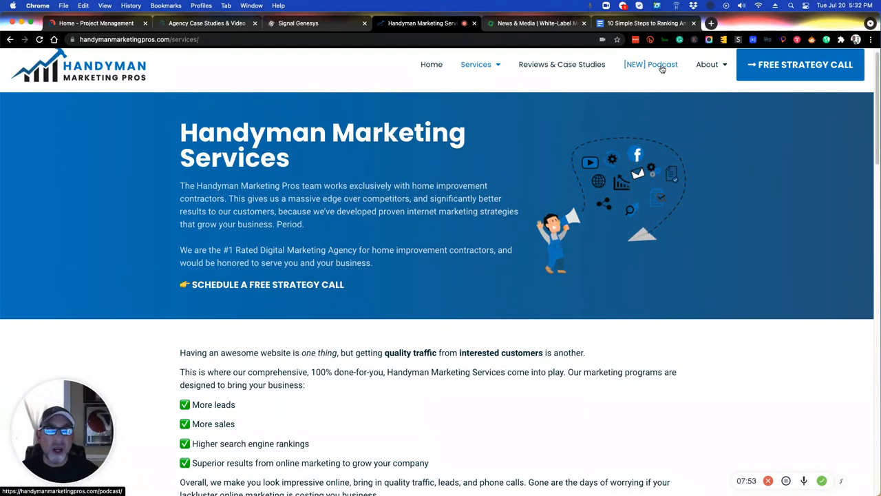
mouse_move(557, 77)
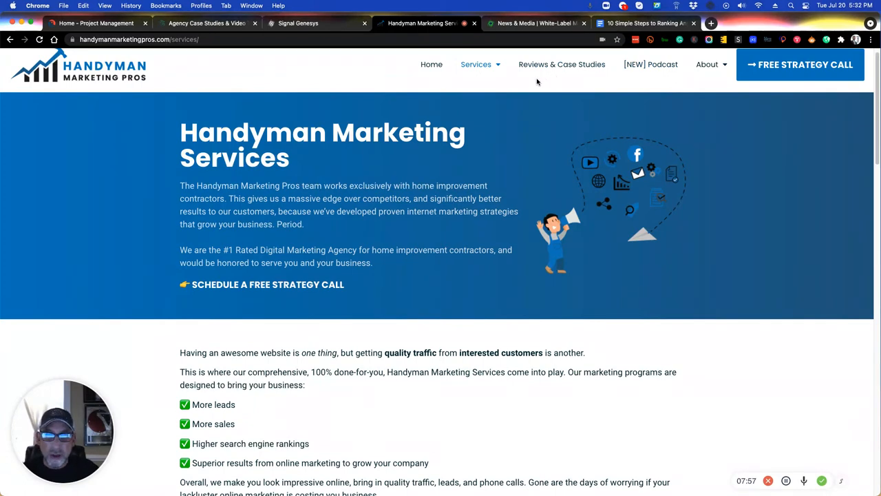
left_click(298, 22)
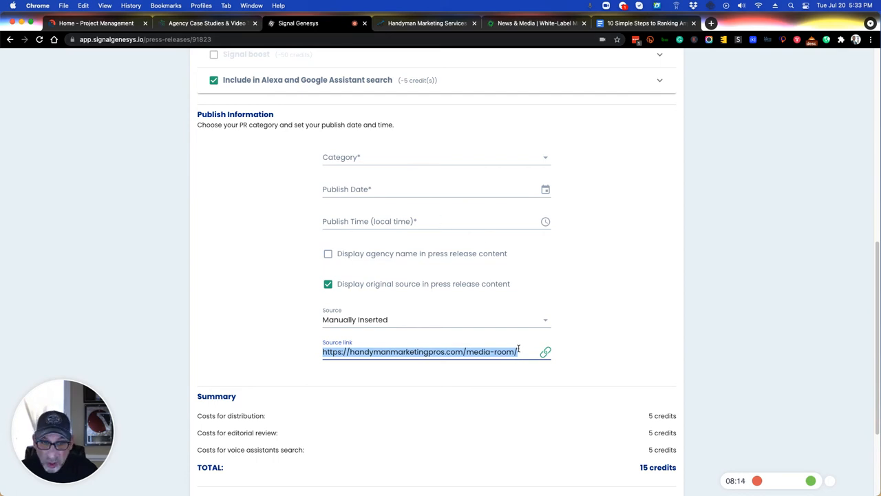
- Reach the client's Media Room page via About and check its address
left_click(427, 22)
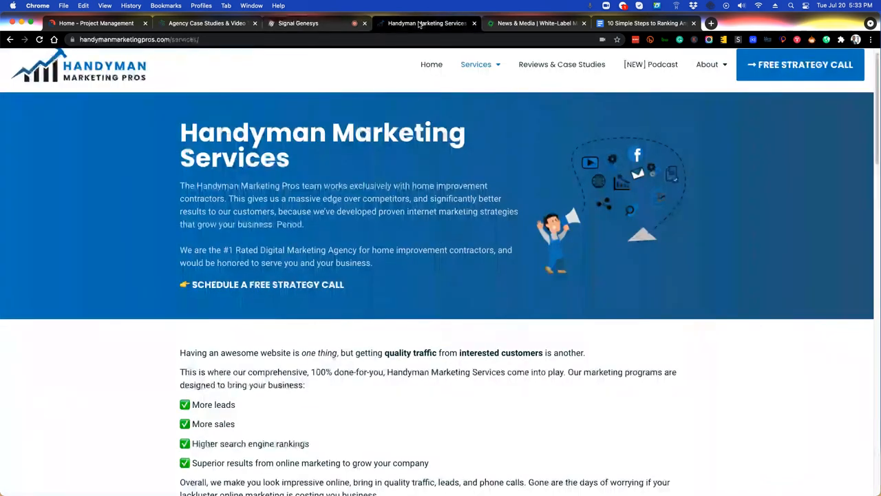
left_click(708, 65)
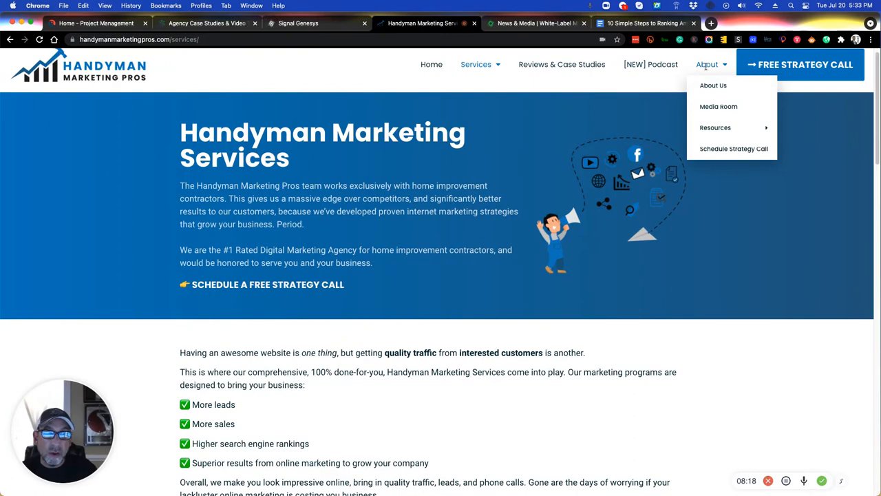
left_click(719, 106)
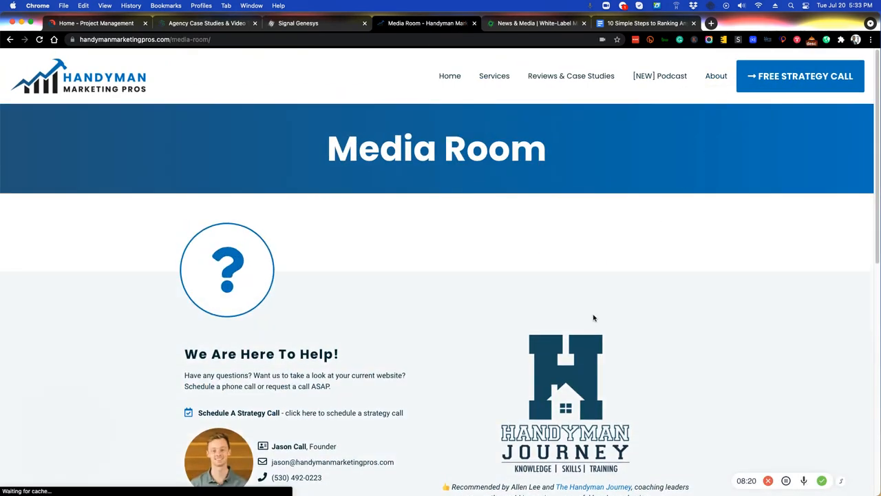
scroll("down", 3)
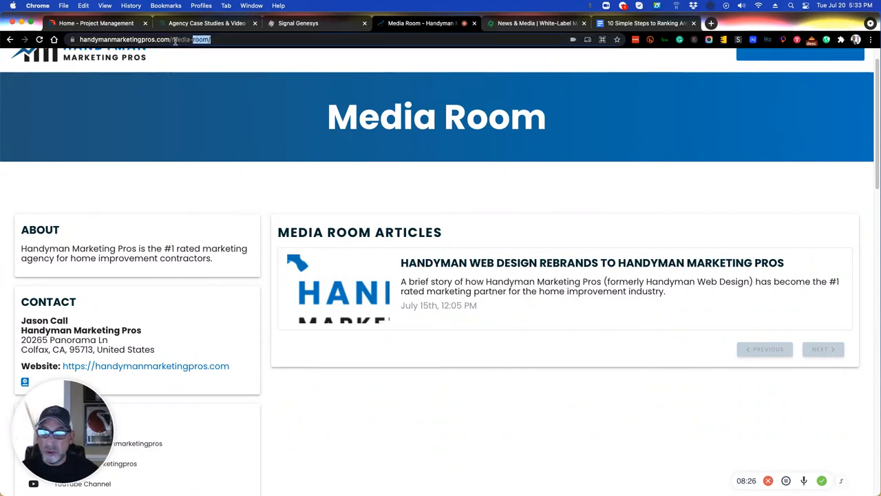
- Compare with the steps document and press release form, ending on the Media Room page
left_click(297, 22)
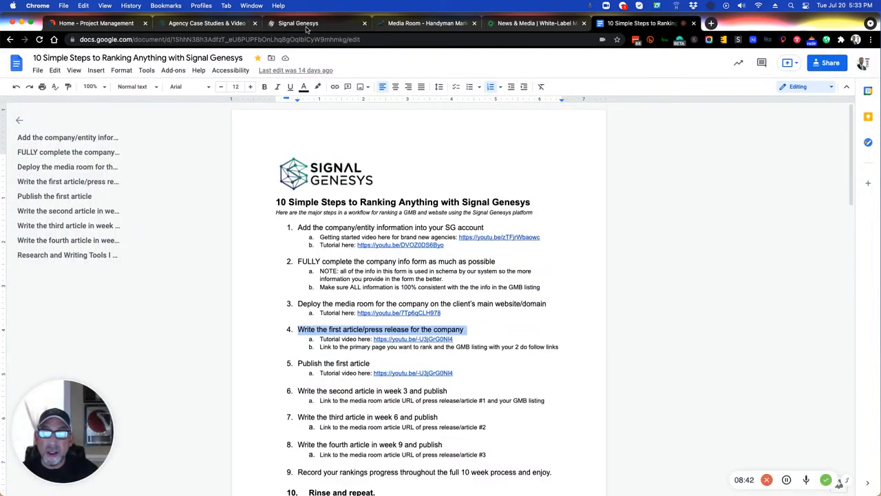
left_click(298, 22)
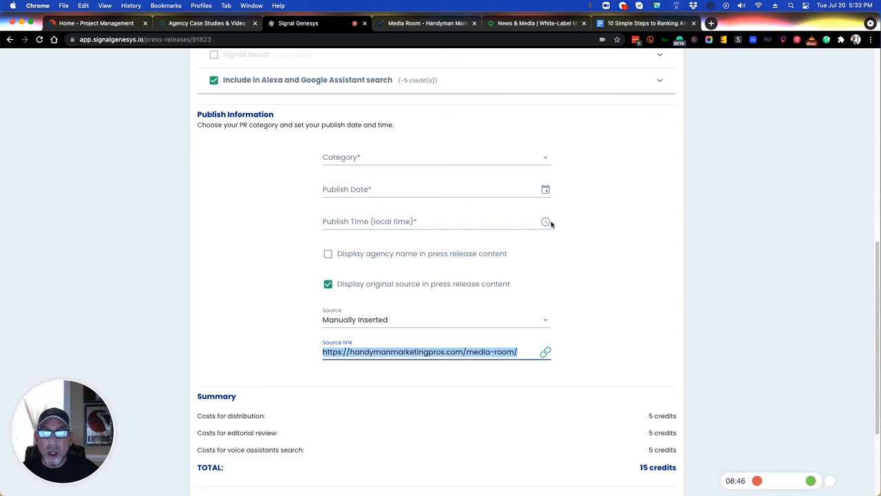
left_click(427, 22)
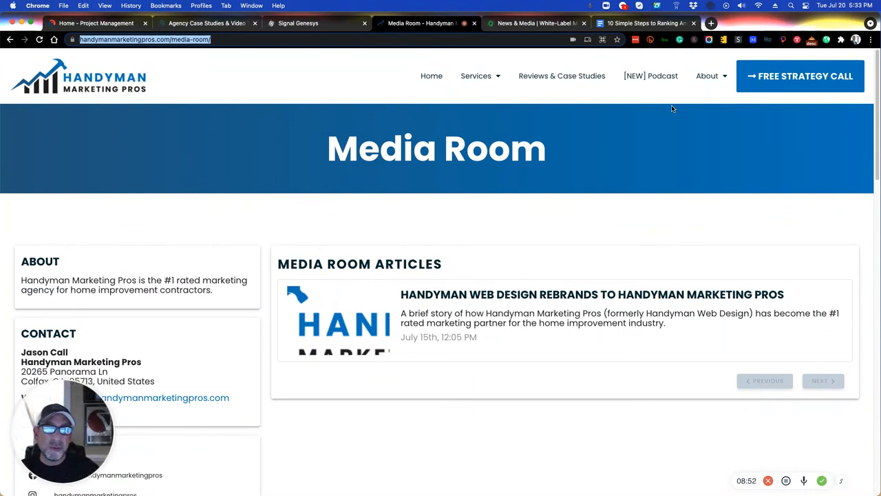
mouse_move(674, 104)
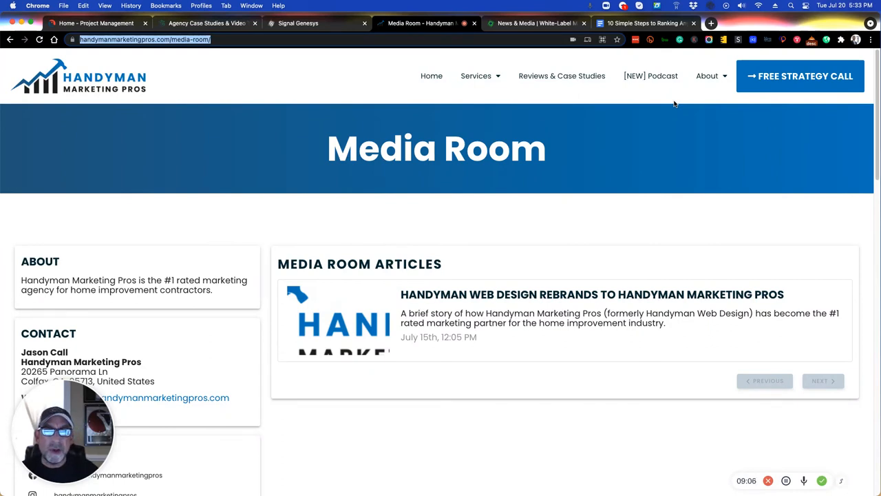
mouse_move(470, 347)
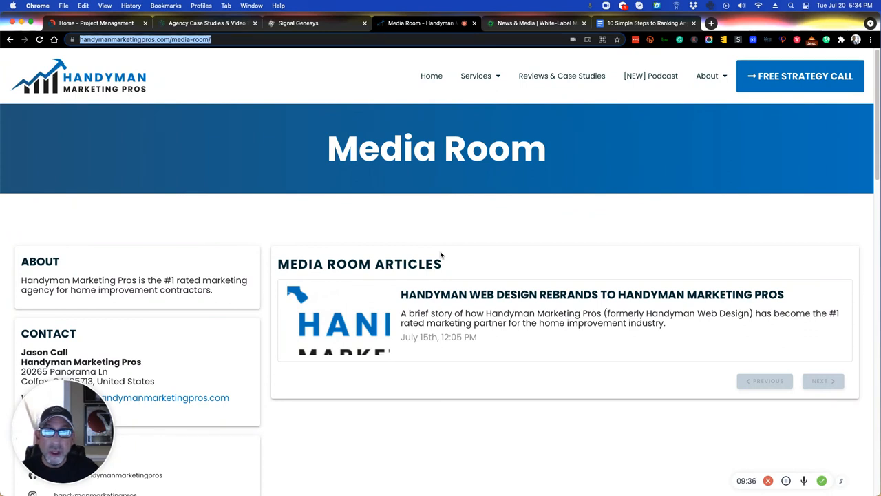
left_click(708, 76)
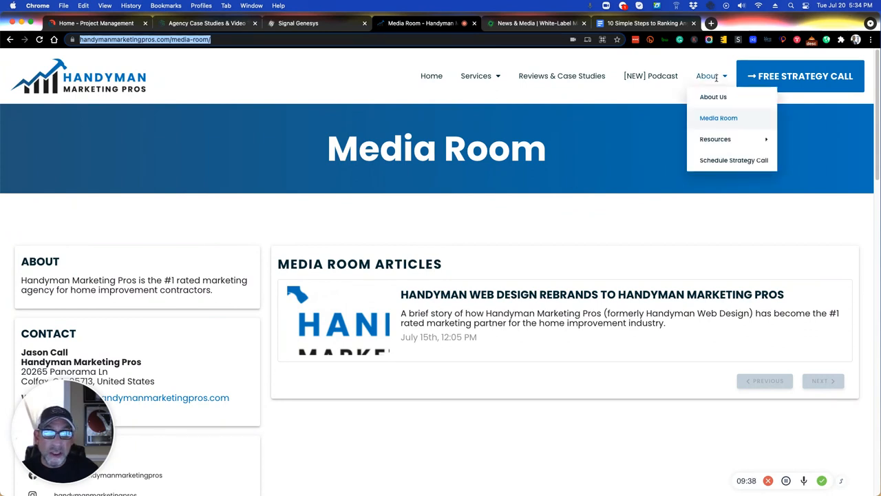
mouse_move(716, 138)
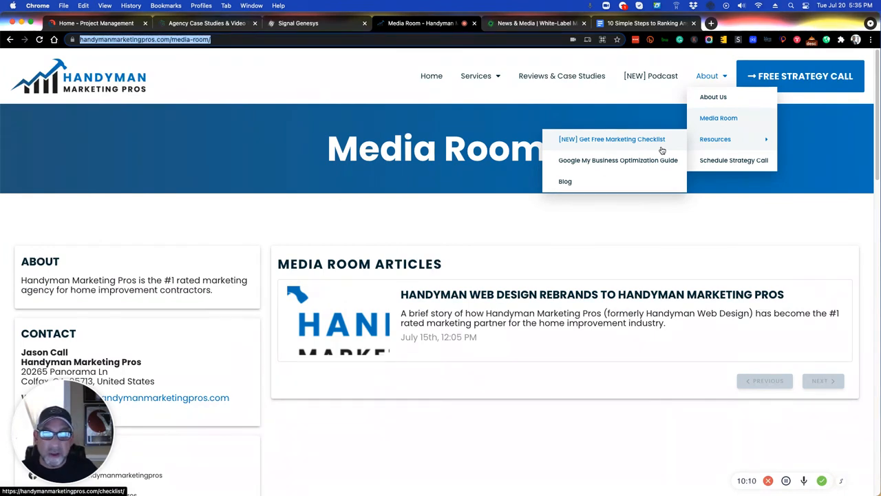
mouse_move(602, 229)
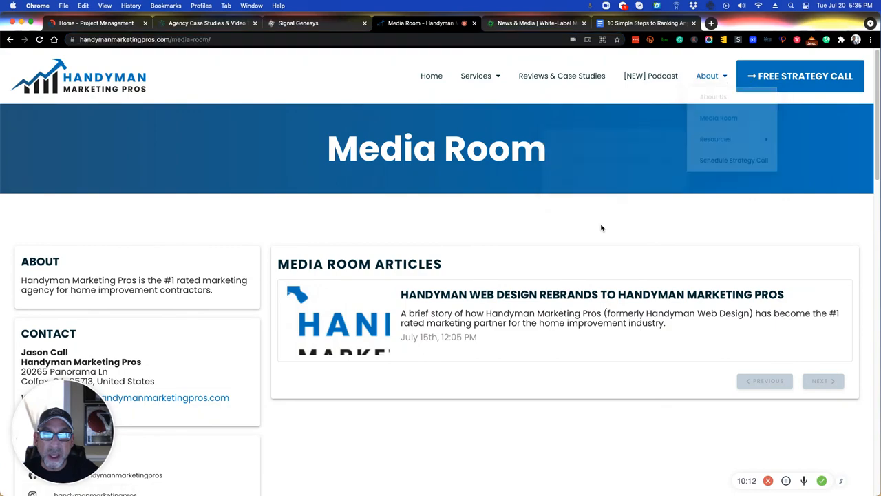